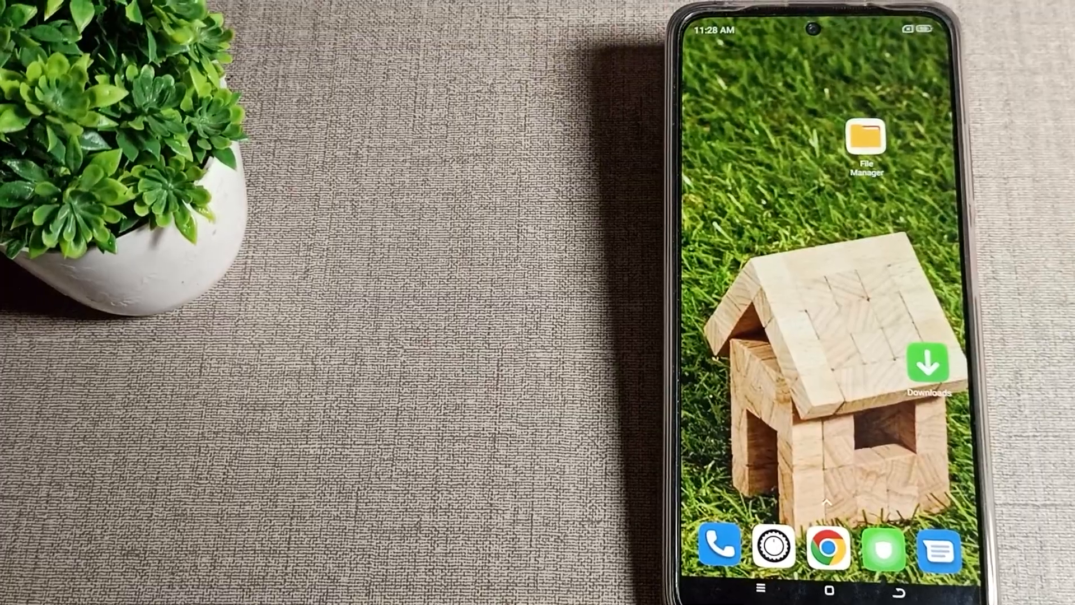
# Launch Settings from the home screen and scroll its list down to Portable hotspot.
pyautogui.hscroll(-3)
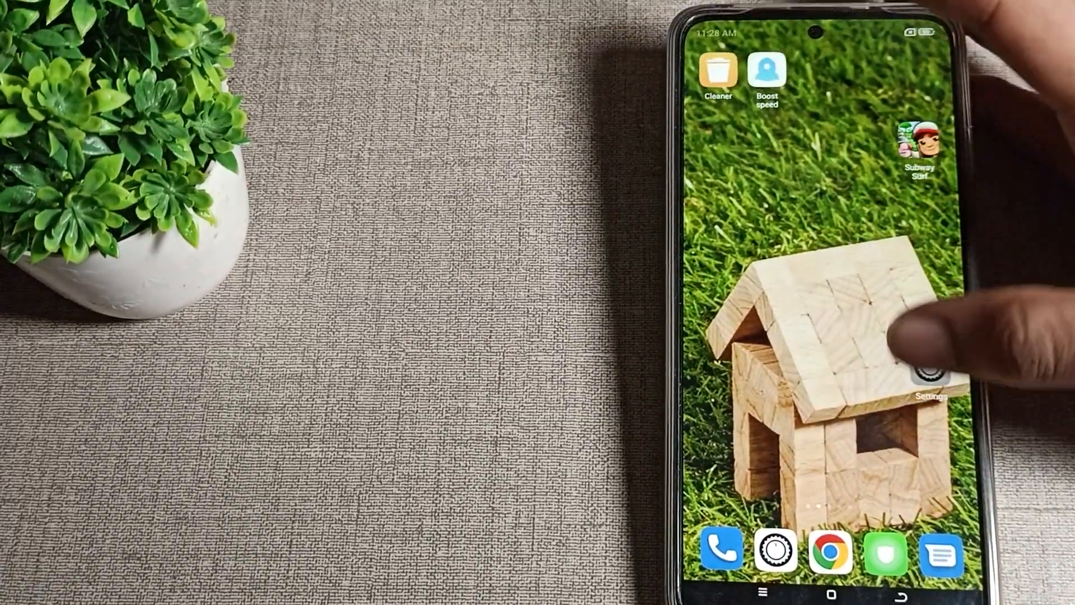
pyautogui.click(927, 375)
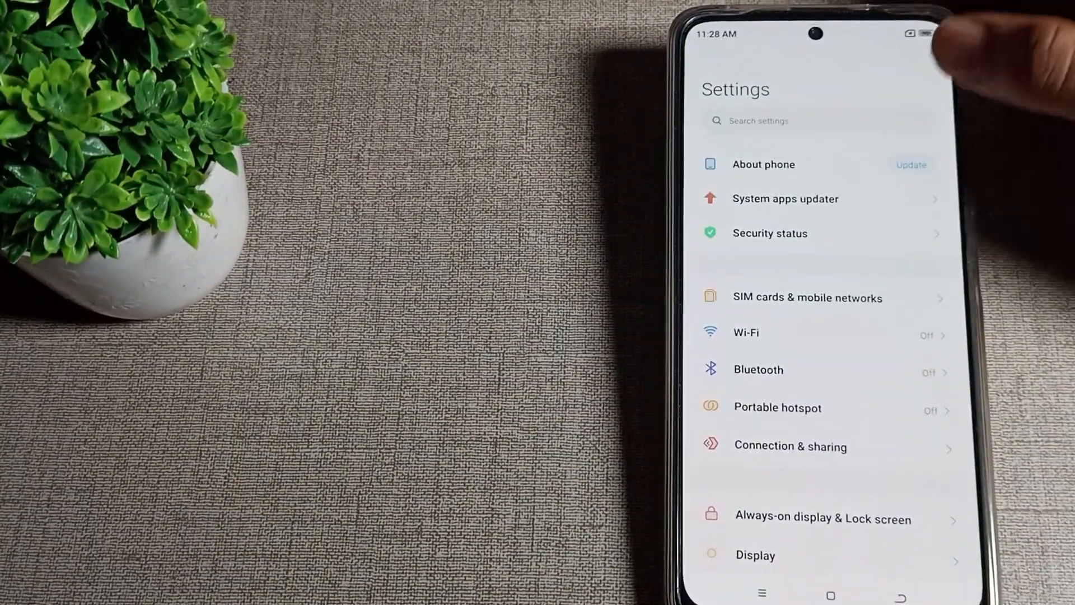
pyautogui.scroll(-3)
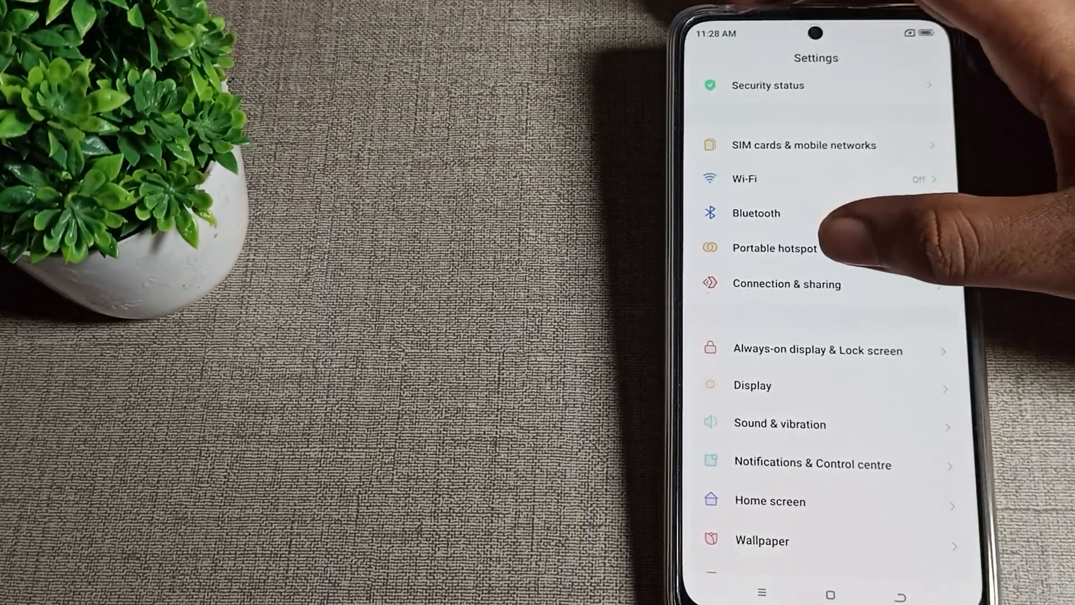
# Switch the hotspot on, review its name and password setup, then show the 500 MB one-time data limit.
pyautogui.click(775, 248)
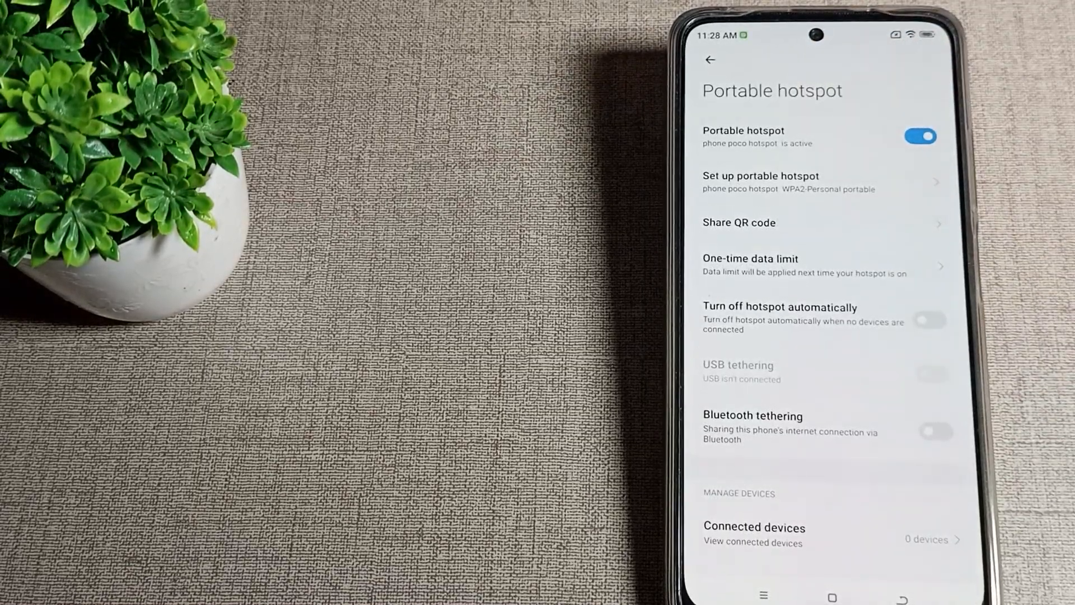
pyautogui.click(758, 176)
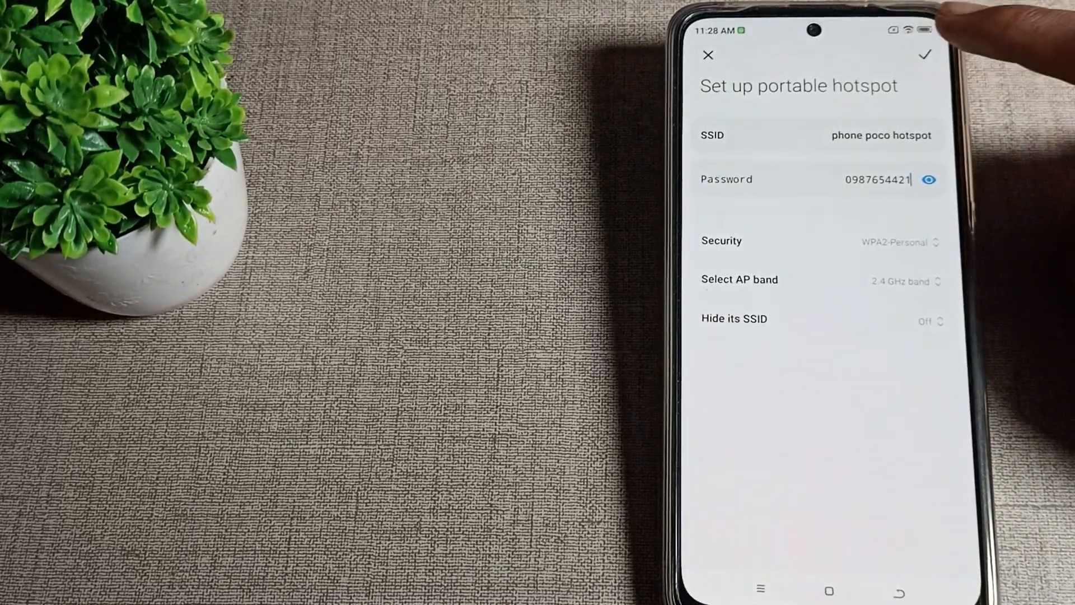
pyautogui.click(929, 53)
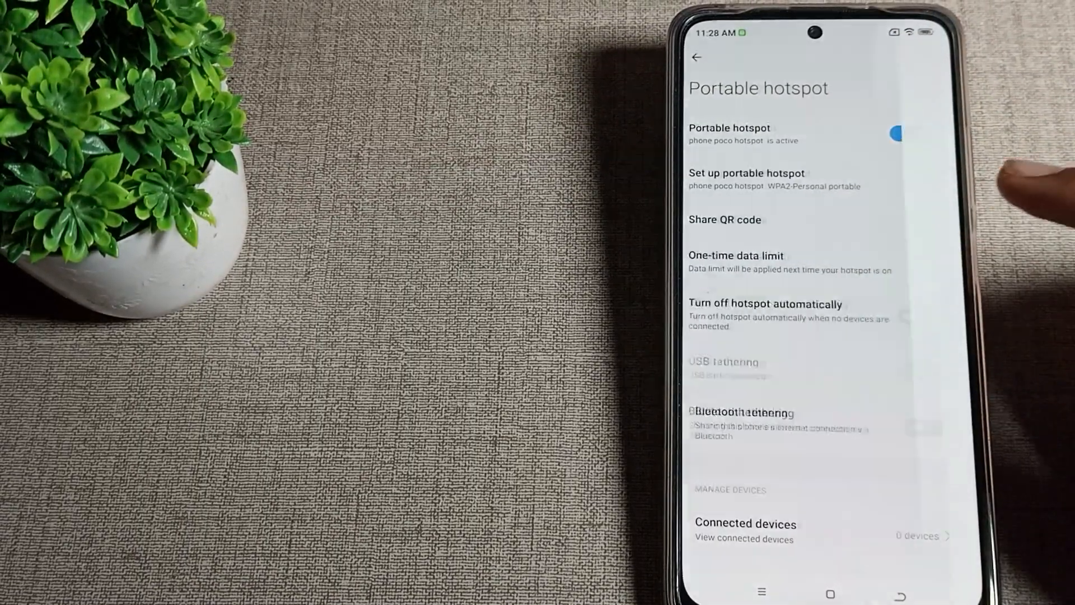
pyautogui.click(735, 255)
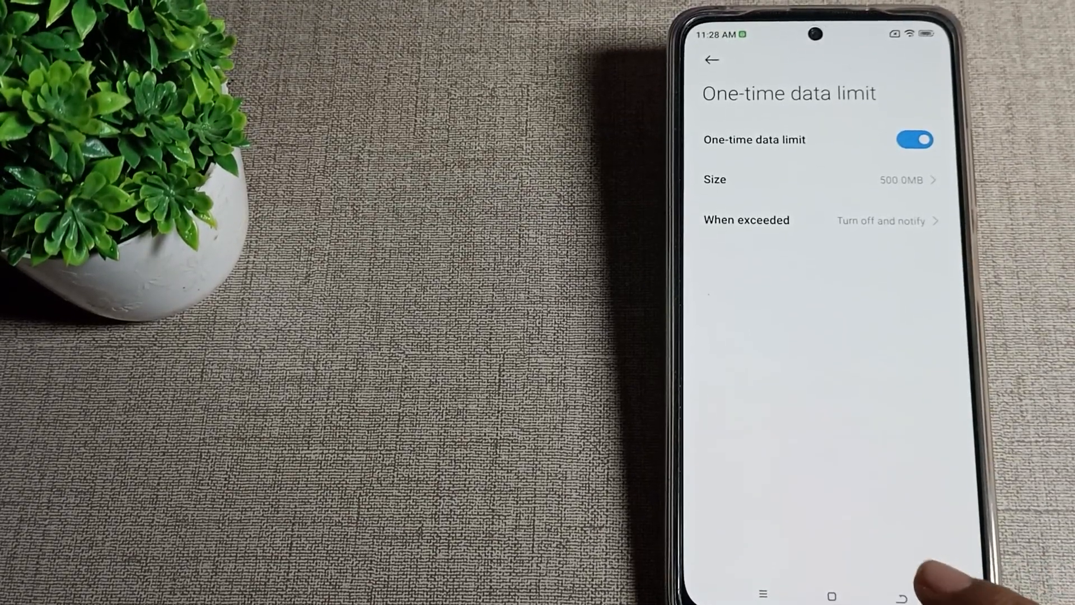
# Show and dismiss the hotspot's Wi-Fi sharing QR code, ending on the main Settings list.
pyautogui.click(709, 62)
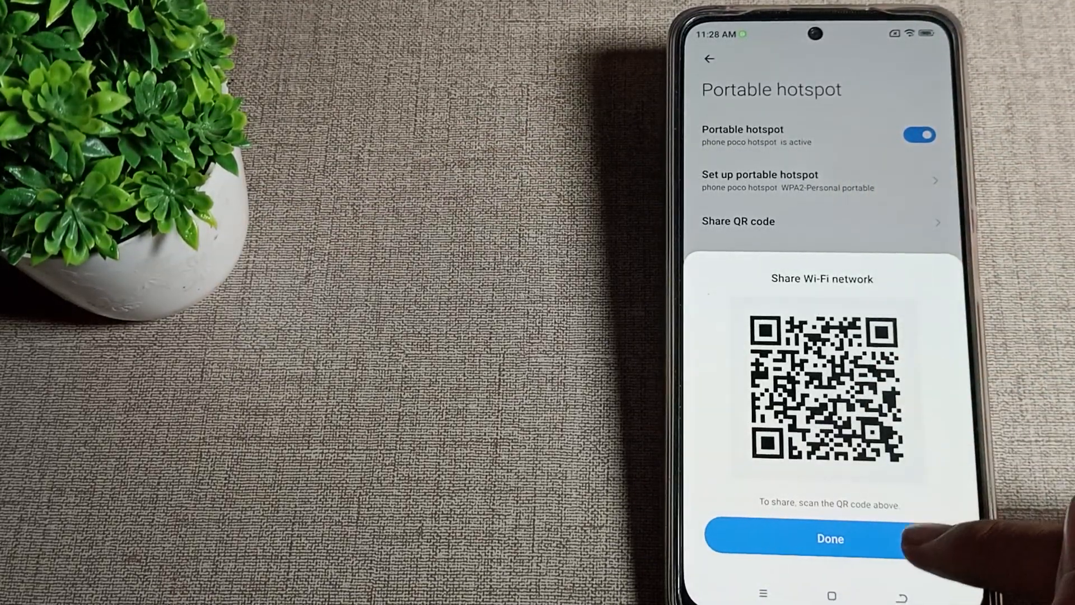
pyautogui.click(833, 537)
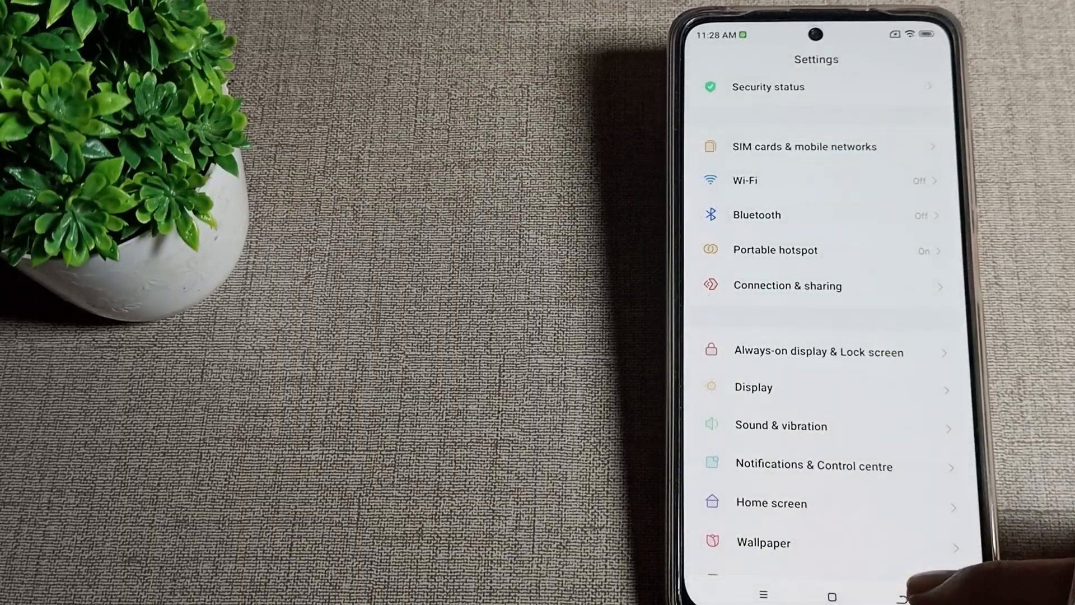